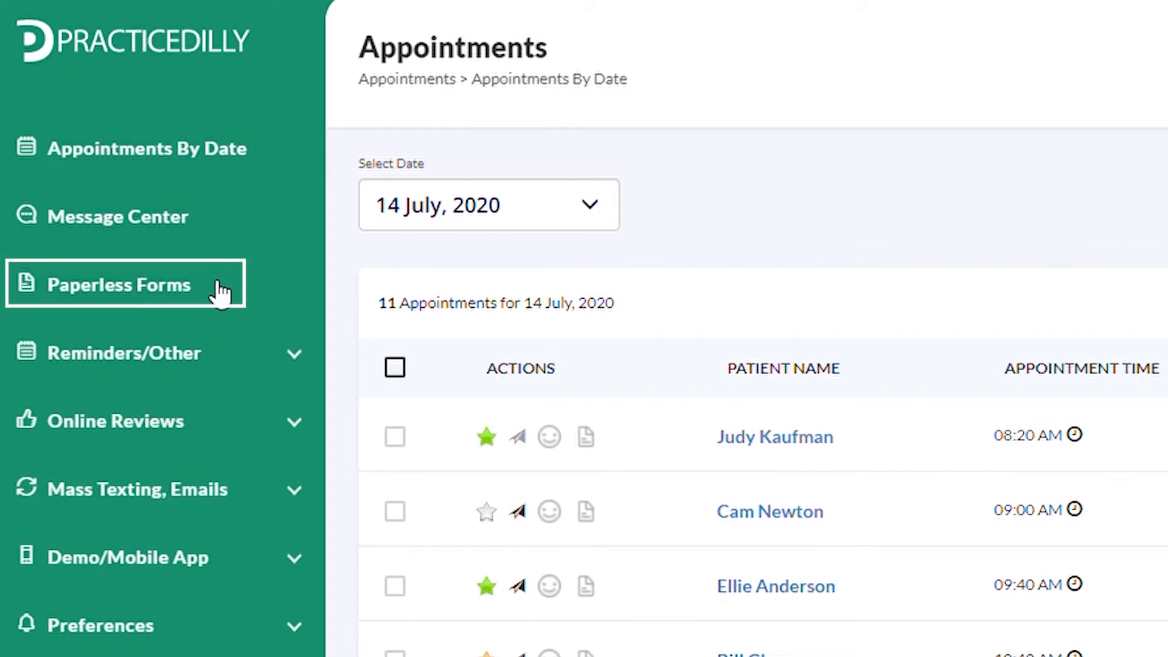
mouse_move(220, 294)
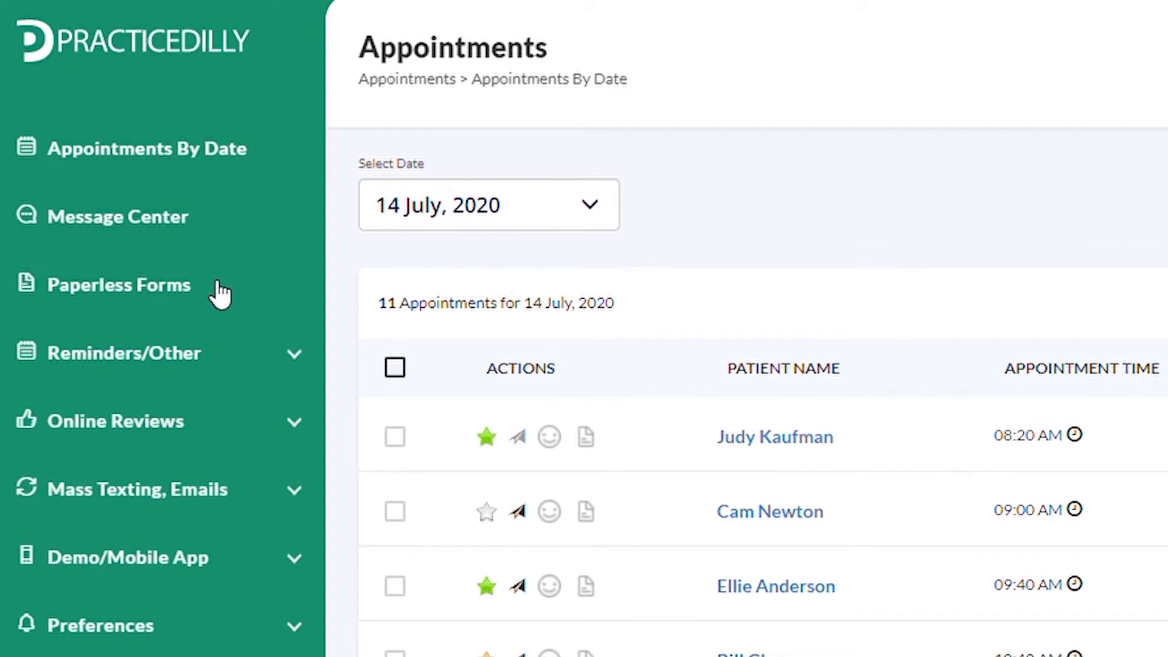
Go to the Paperless Forms page from the left sidebar.
click(121, 285)
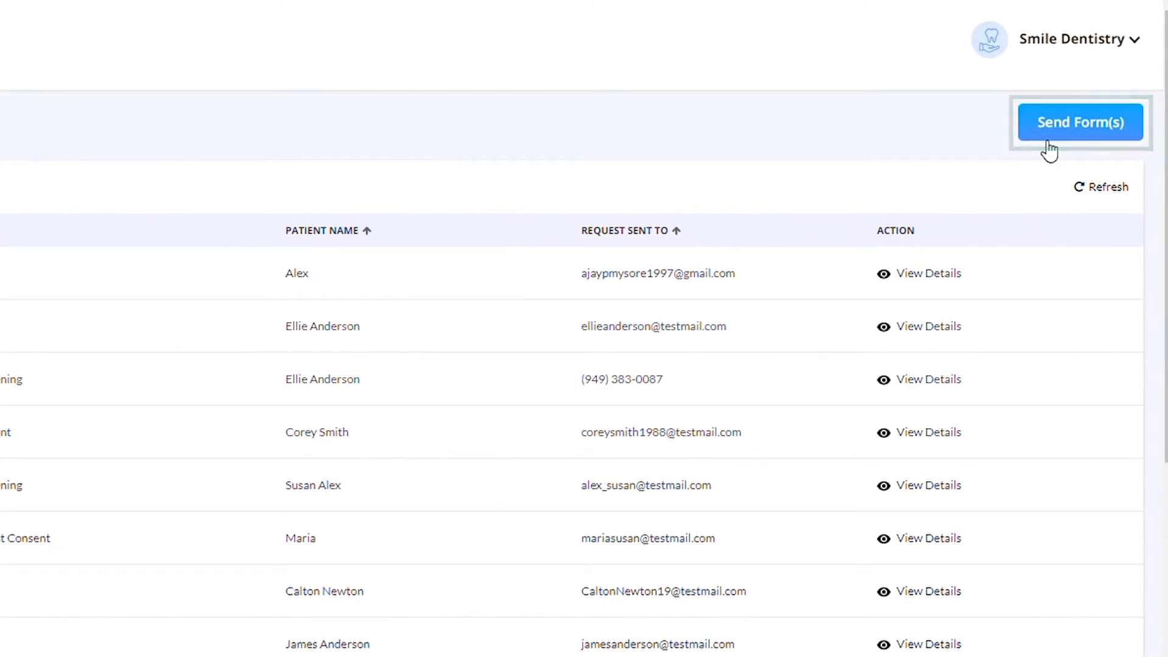
click(1080, 121)
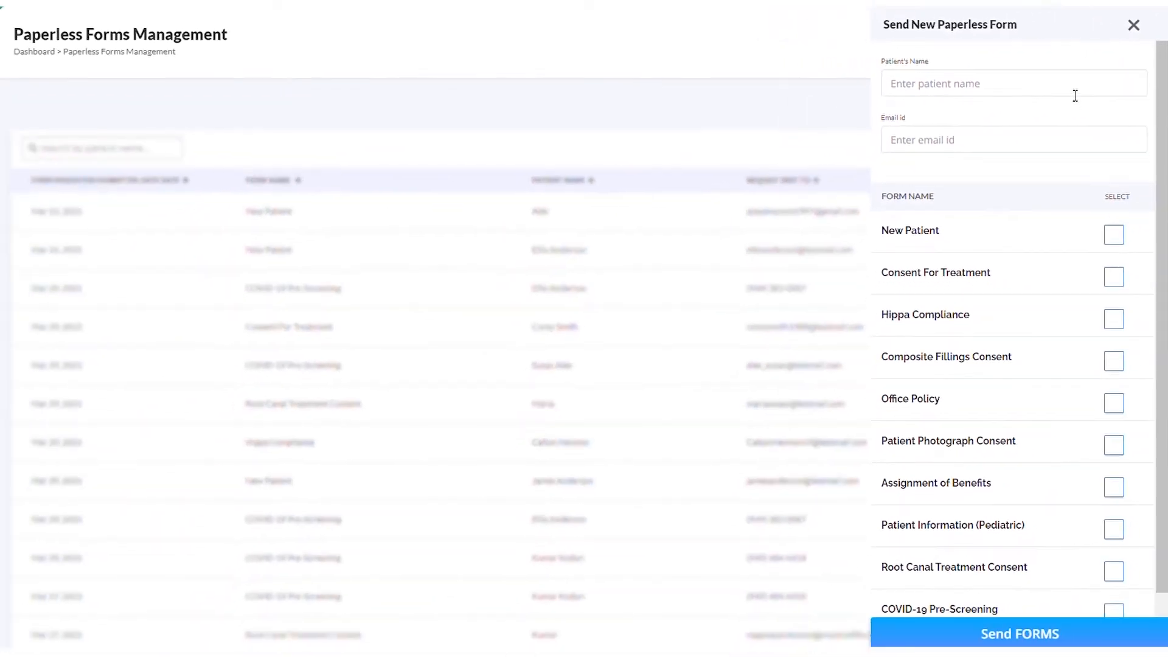
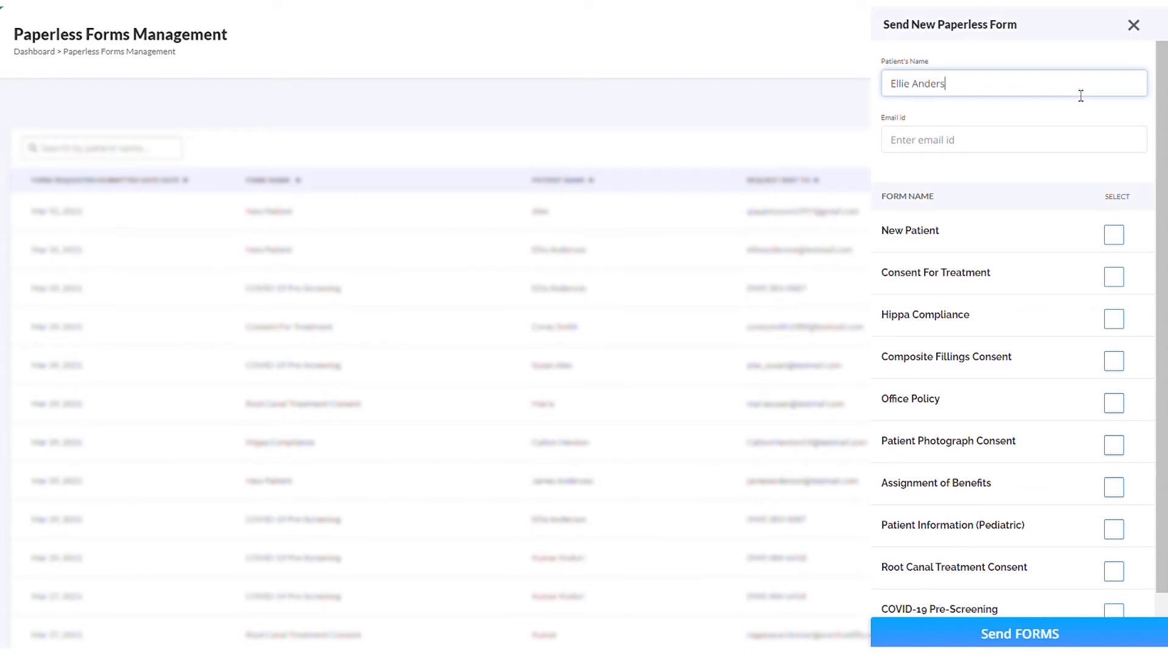
text(ellieanderson@test)
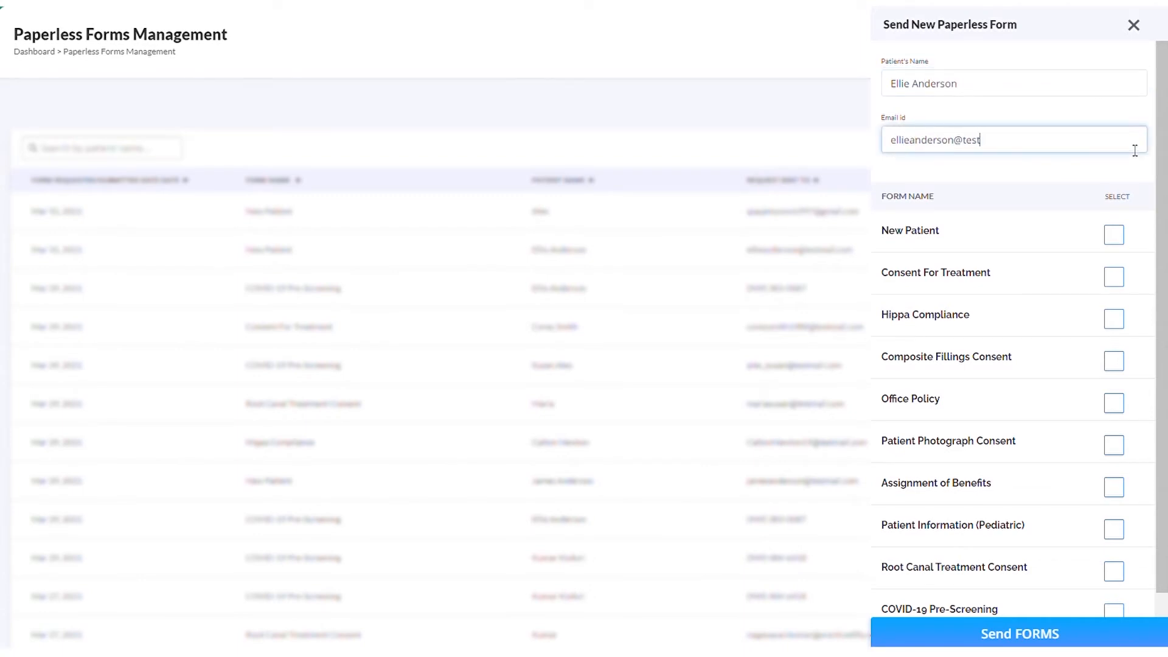
click(1113, 235)
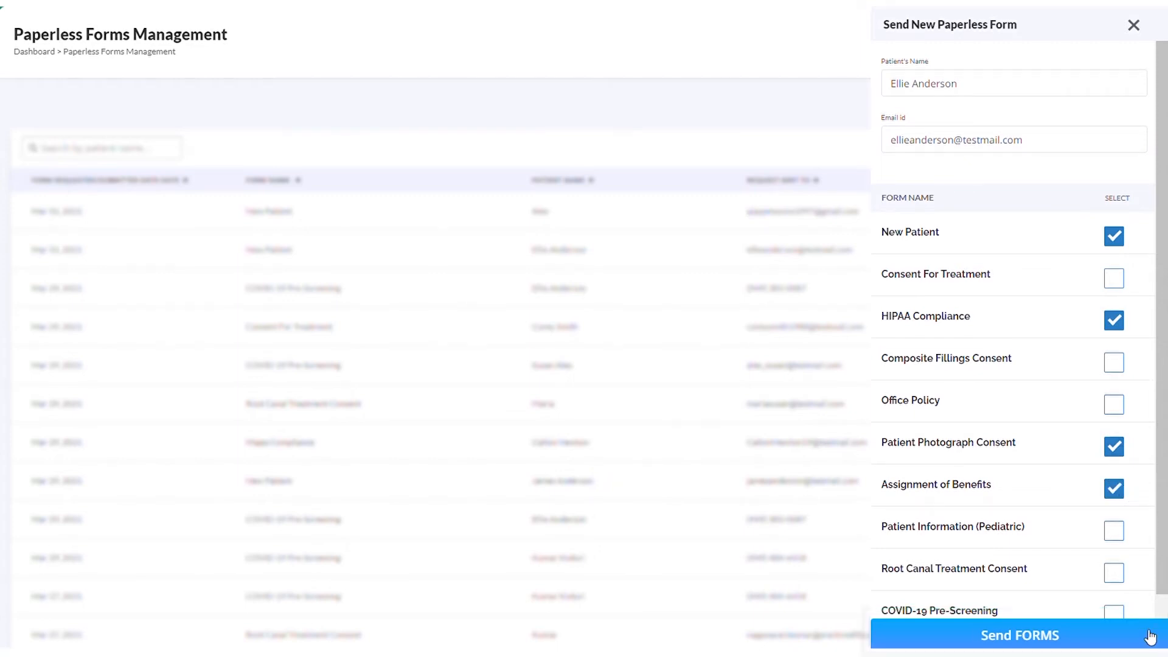
click(1016, 635)
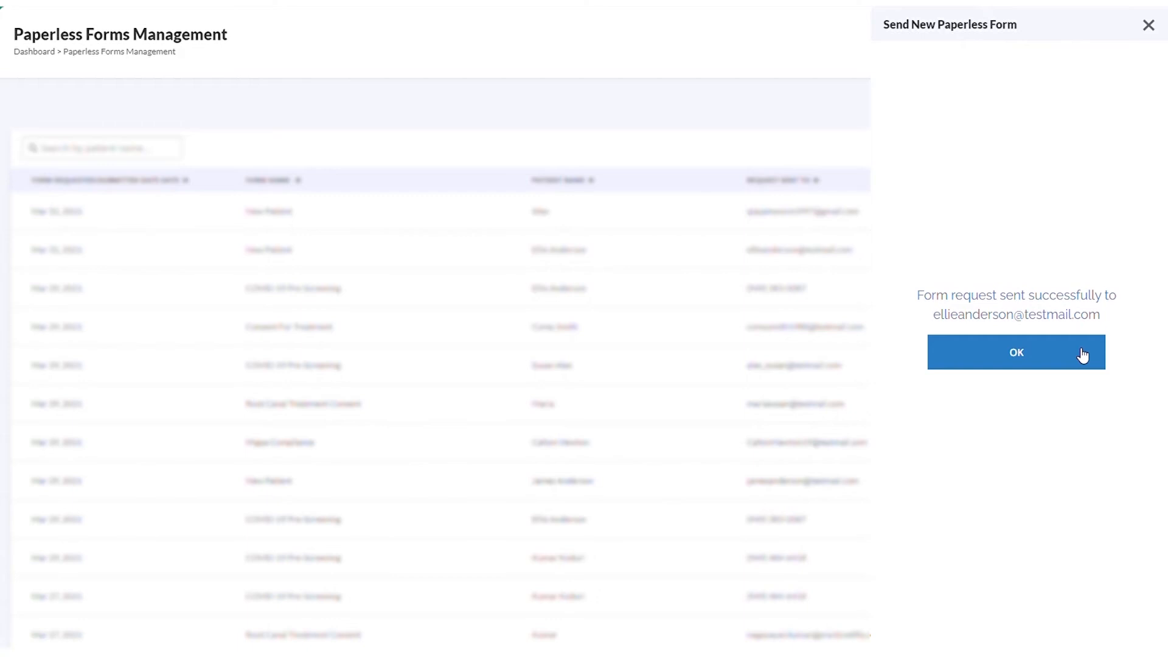
click(1015, 353)
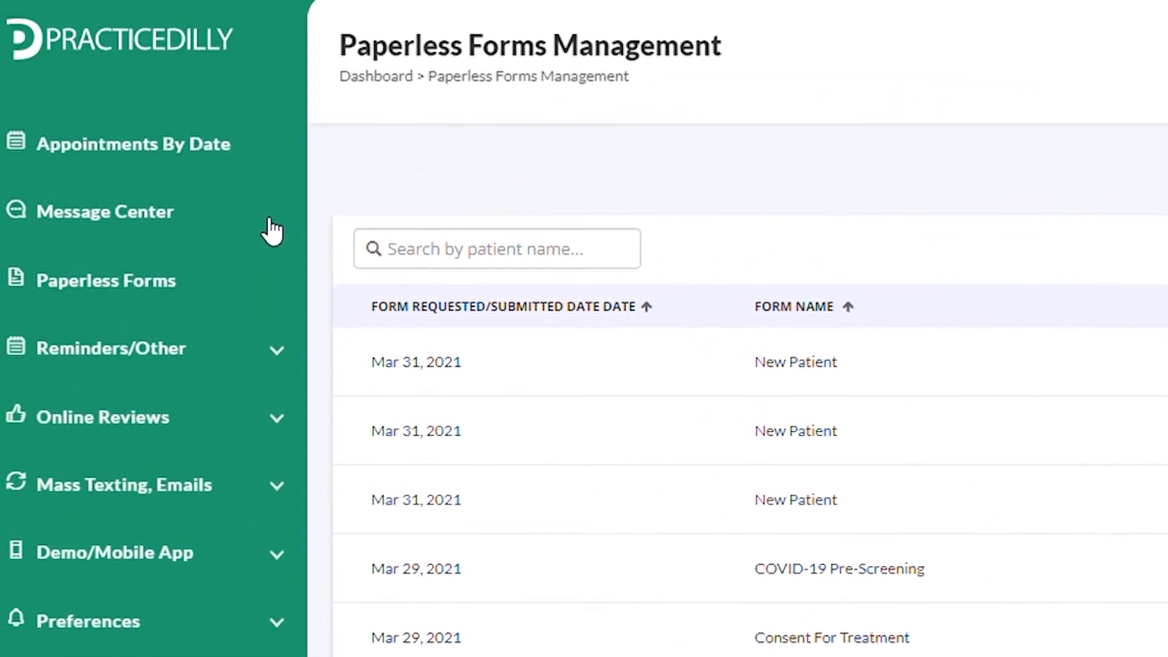
In Message Center, search 'anderson' and select the matching patient's conversation.
click(105, 212)
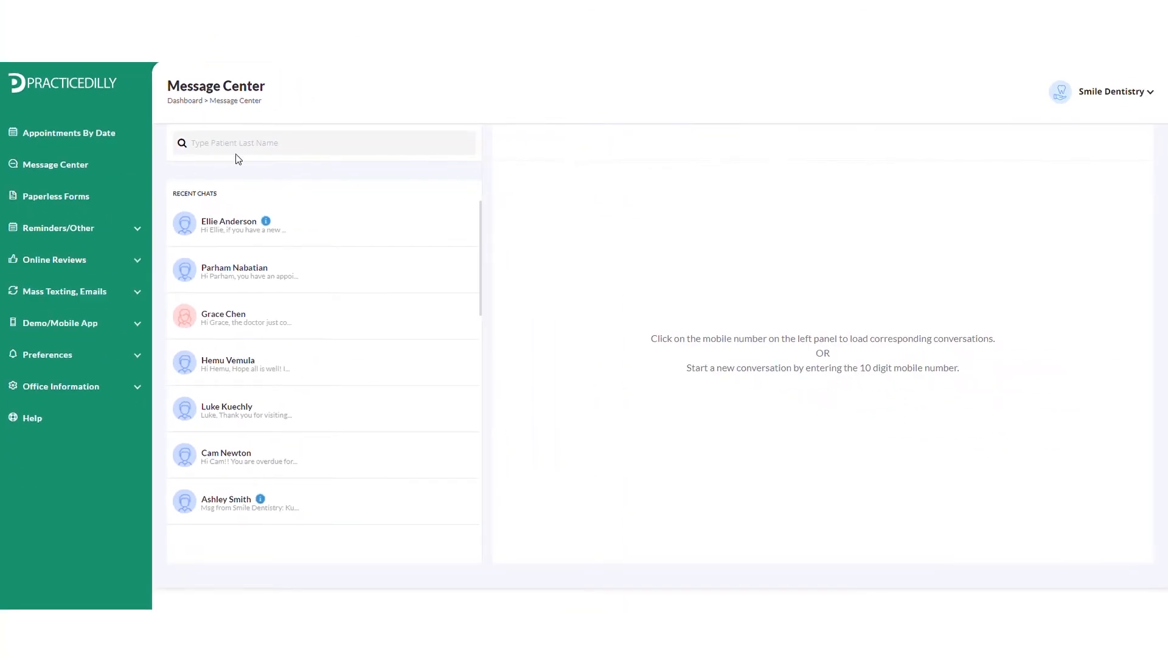
text(anderson)
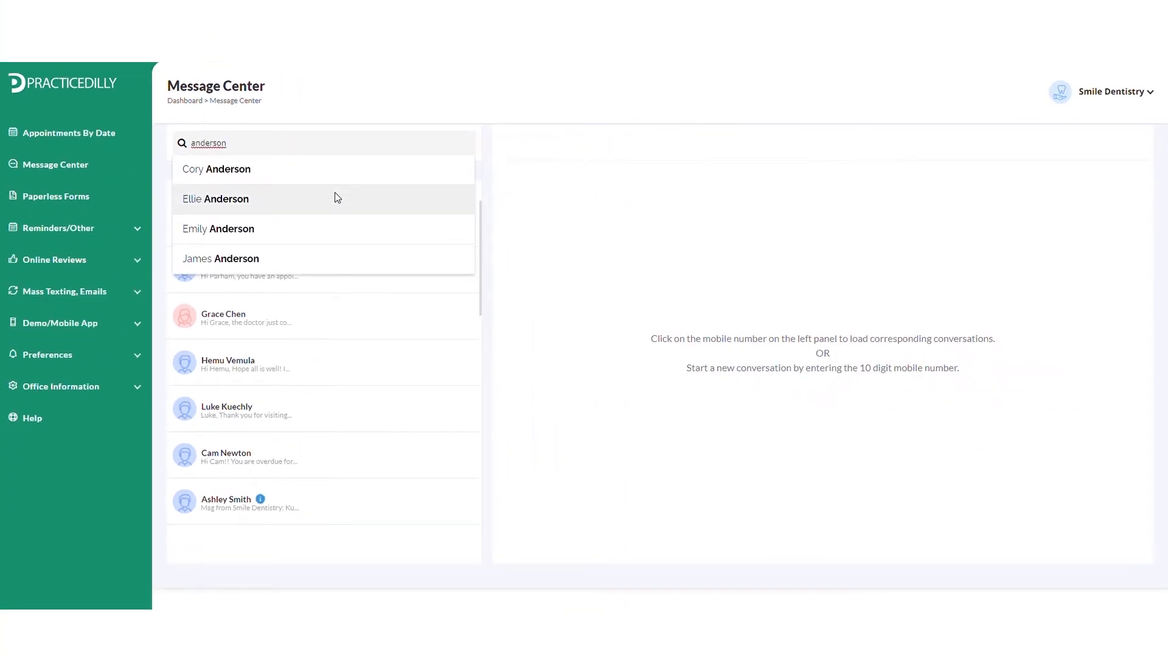
click(215, 198)
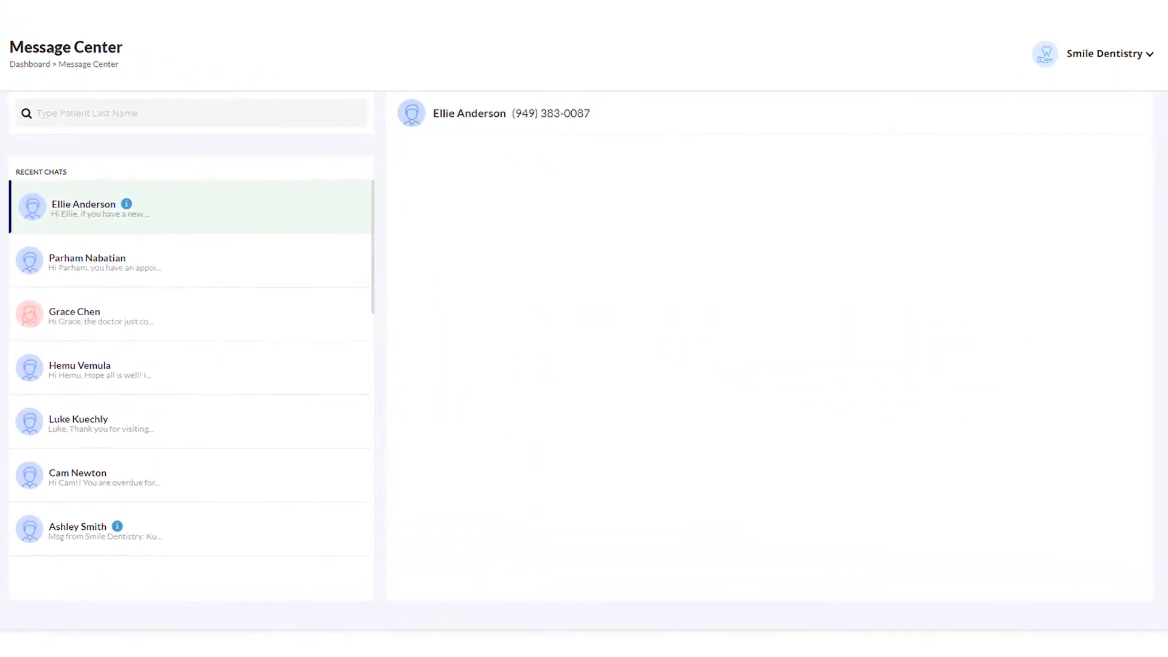
Text the patient a Smile Den message asking to fill the new patient form before the visit, and send it.
text(Smile Dentistry: Ellie, Please click on the link be)
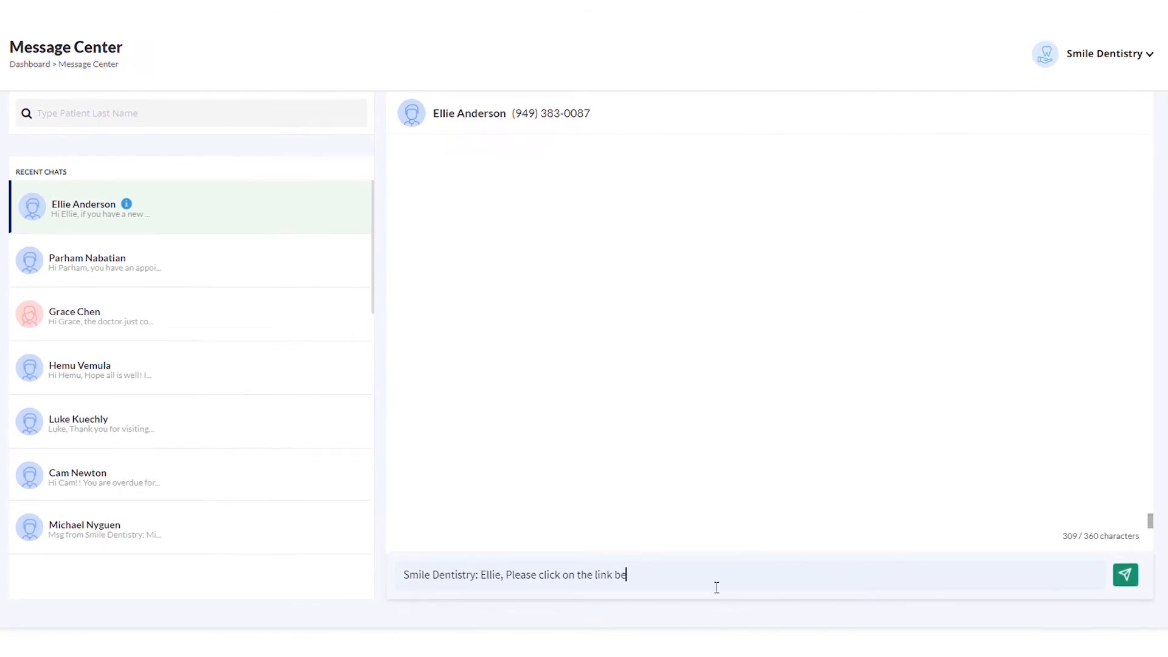
text(low to fill the new patient form prior your)
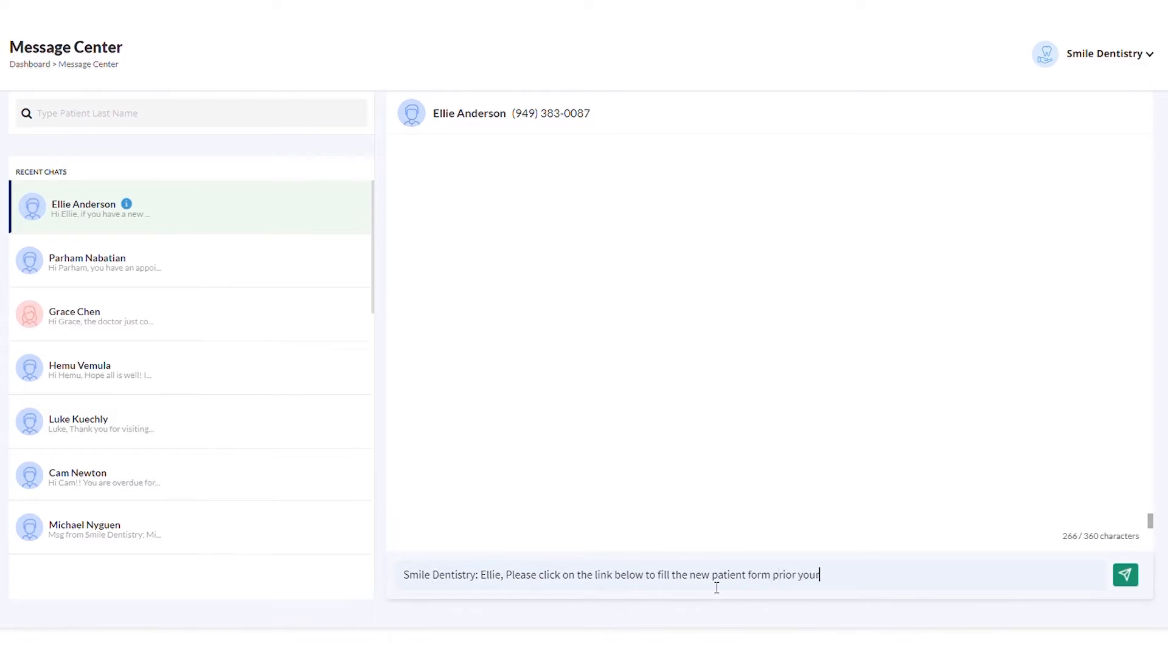
click(1125, 569)
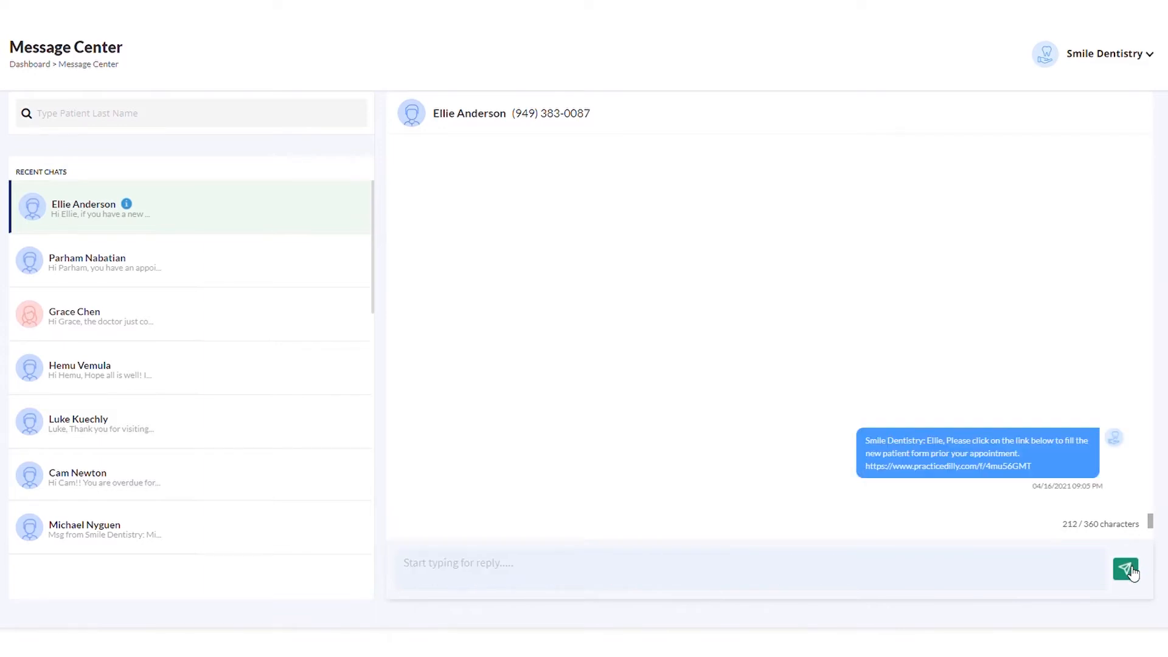
click(1124, 569)
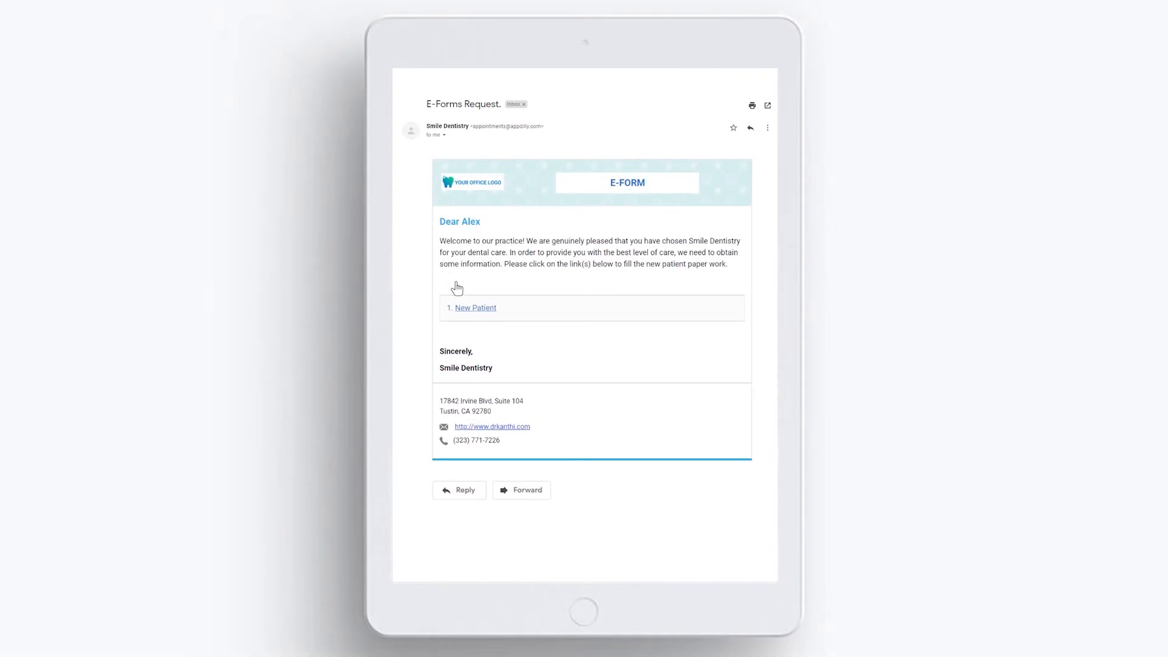
mouse_move(473, 322)
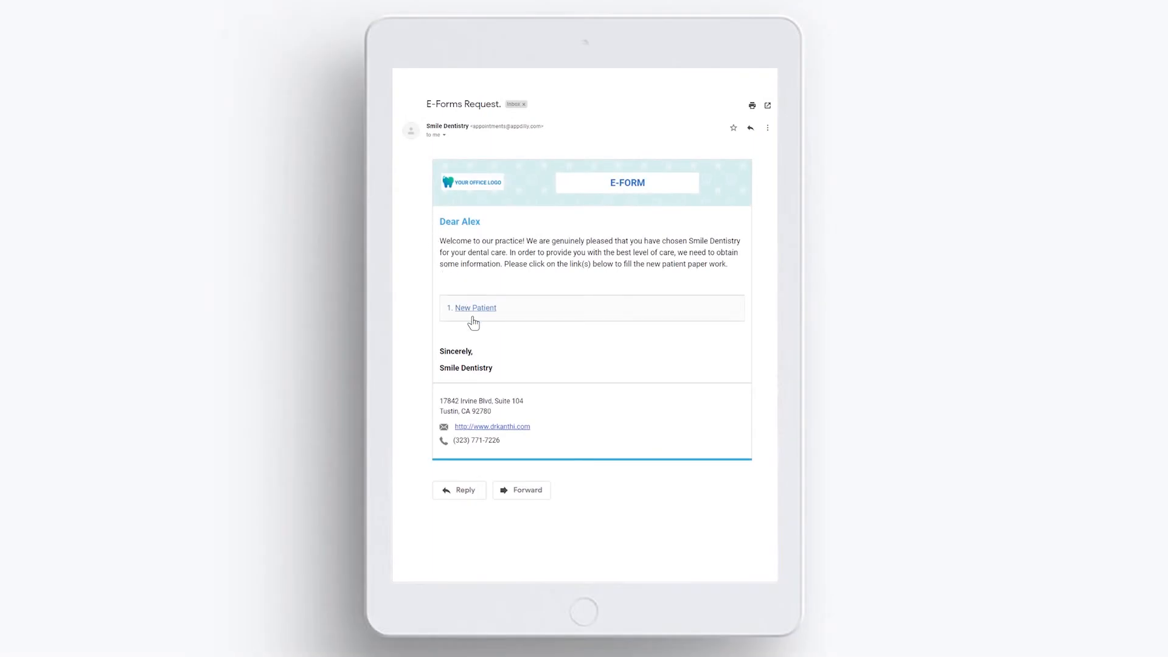
As the patient, follow the New Patient email link, review the filled form and signatures, and submit it.
click(475, 308)
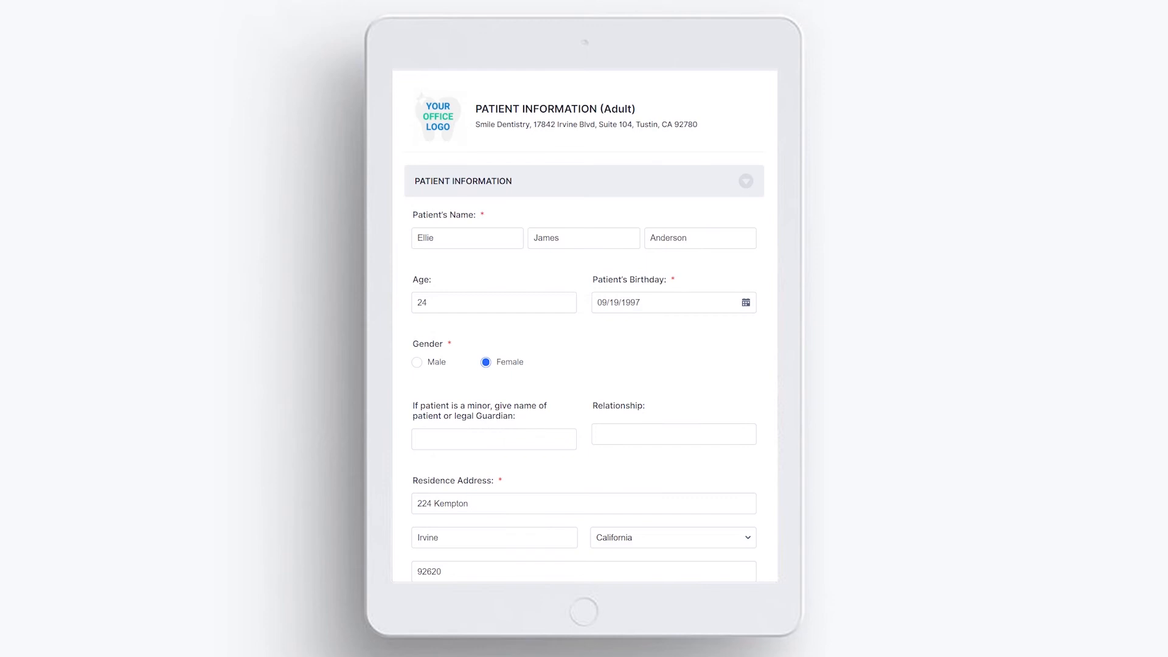
scroll(down, 3)
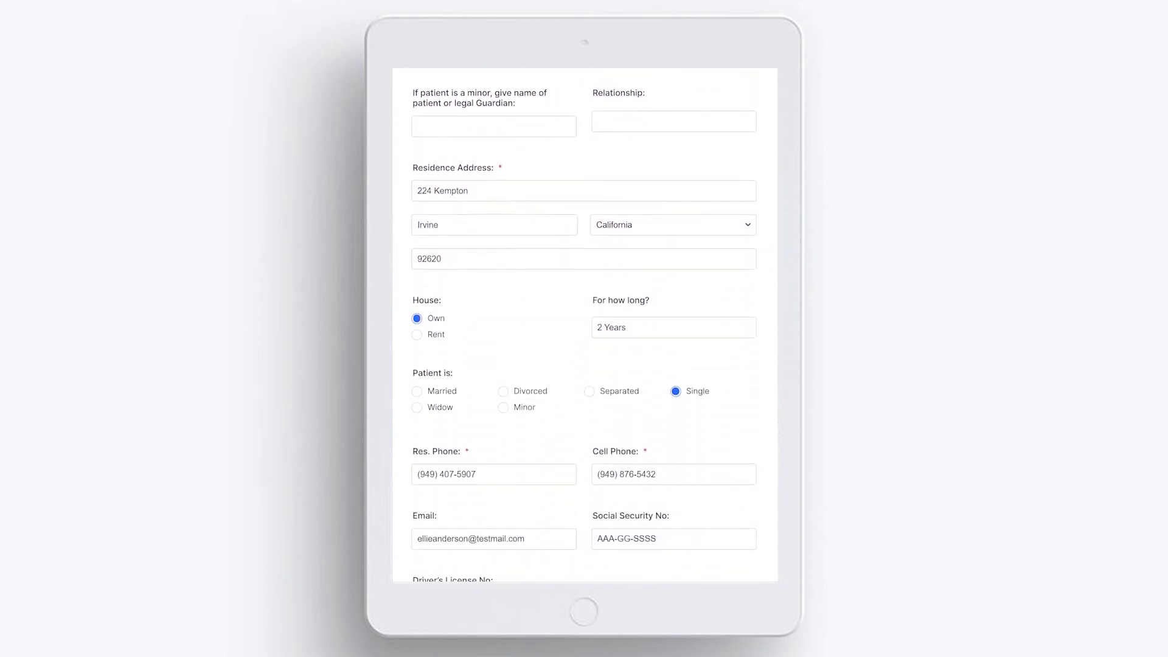
scroll(down, 3)
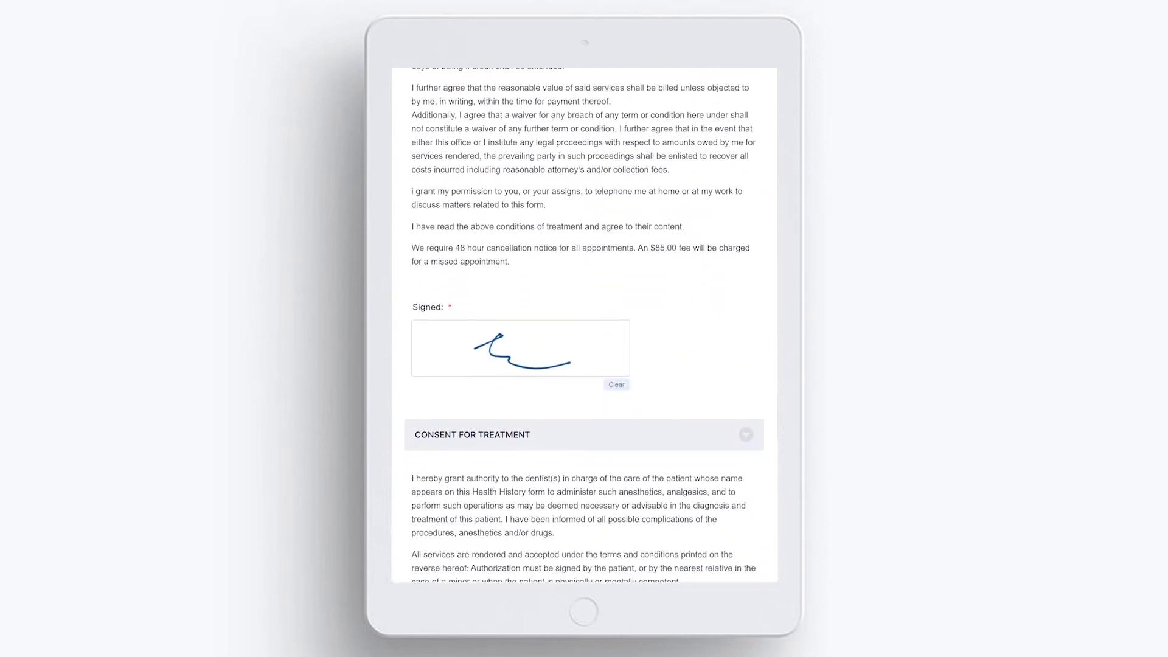
scroll(down, 3)
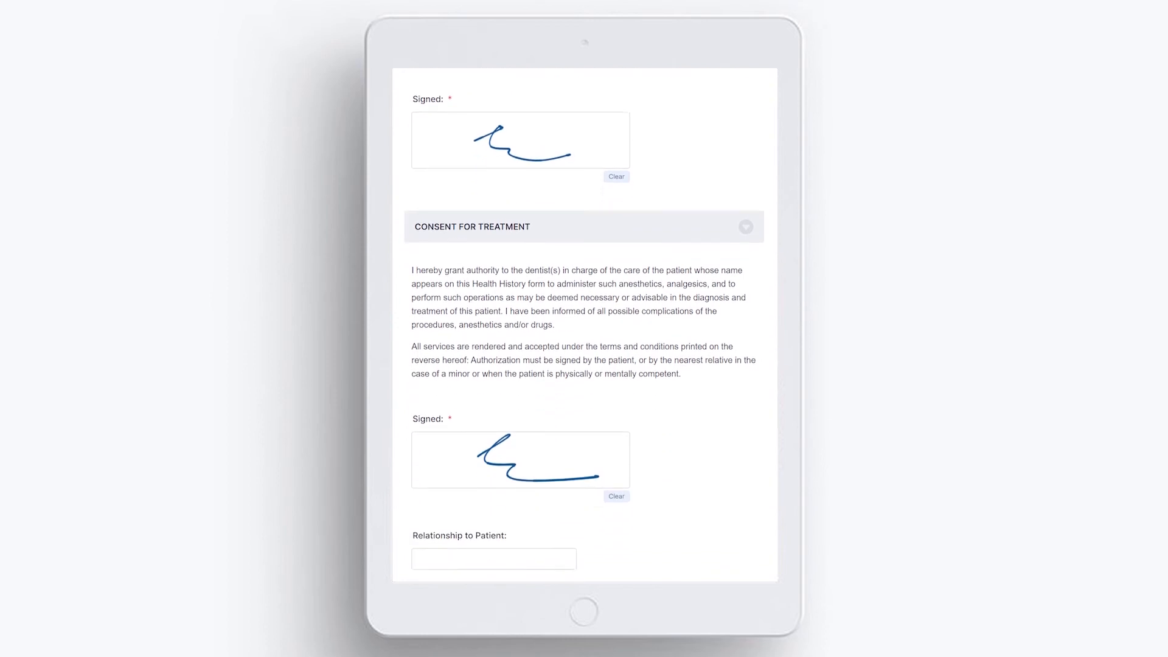
scroll(down, 3)
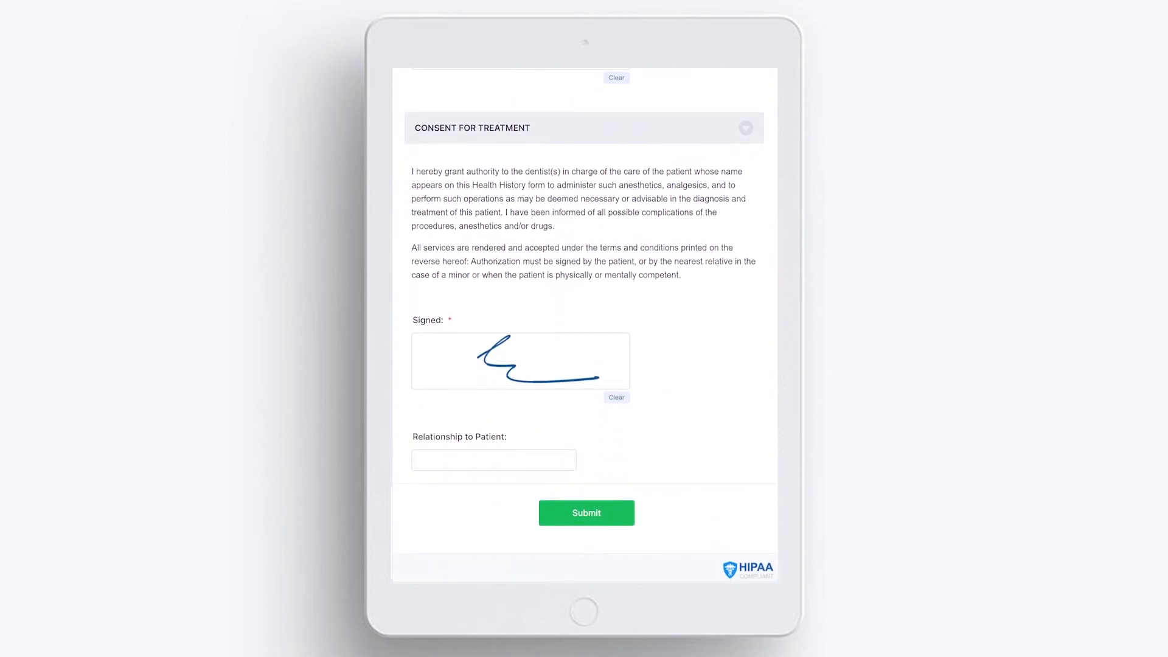
scroll(up, 3)
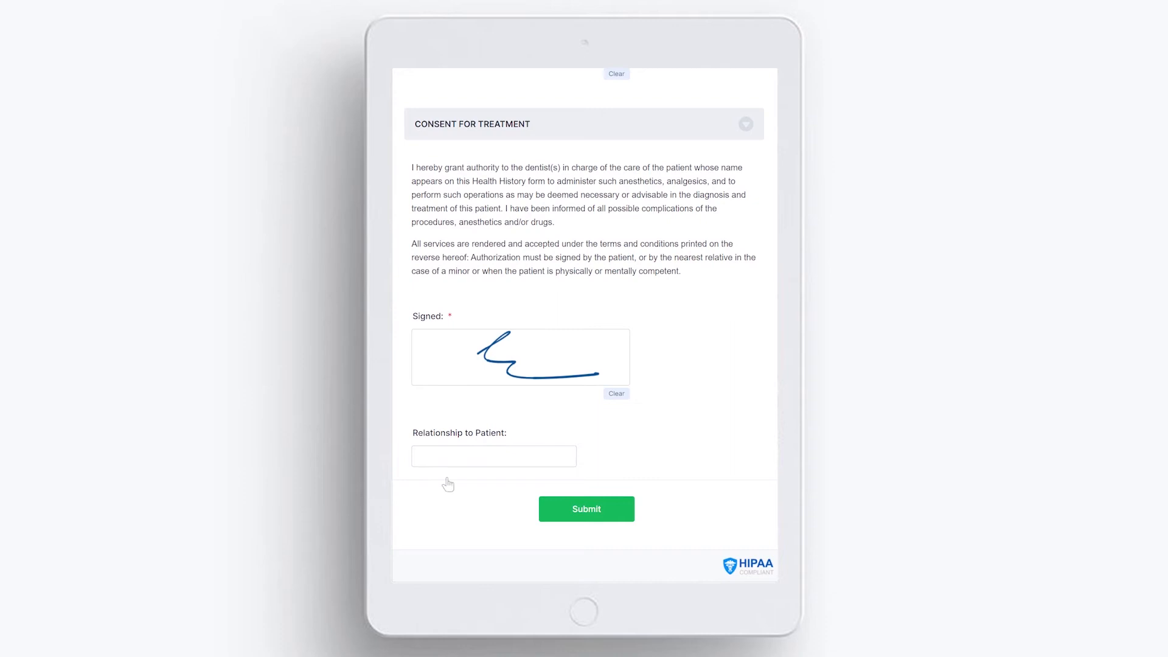
mouse_move(590, 522)
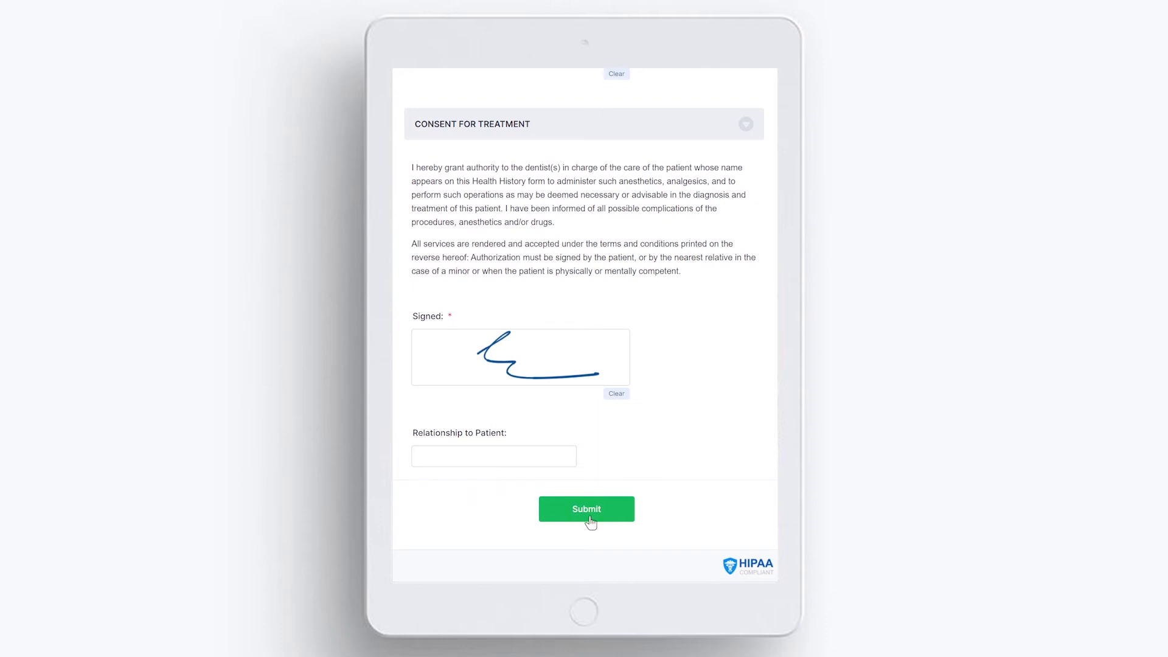
click(587, 508)
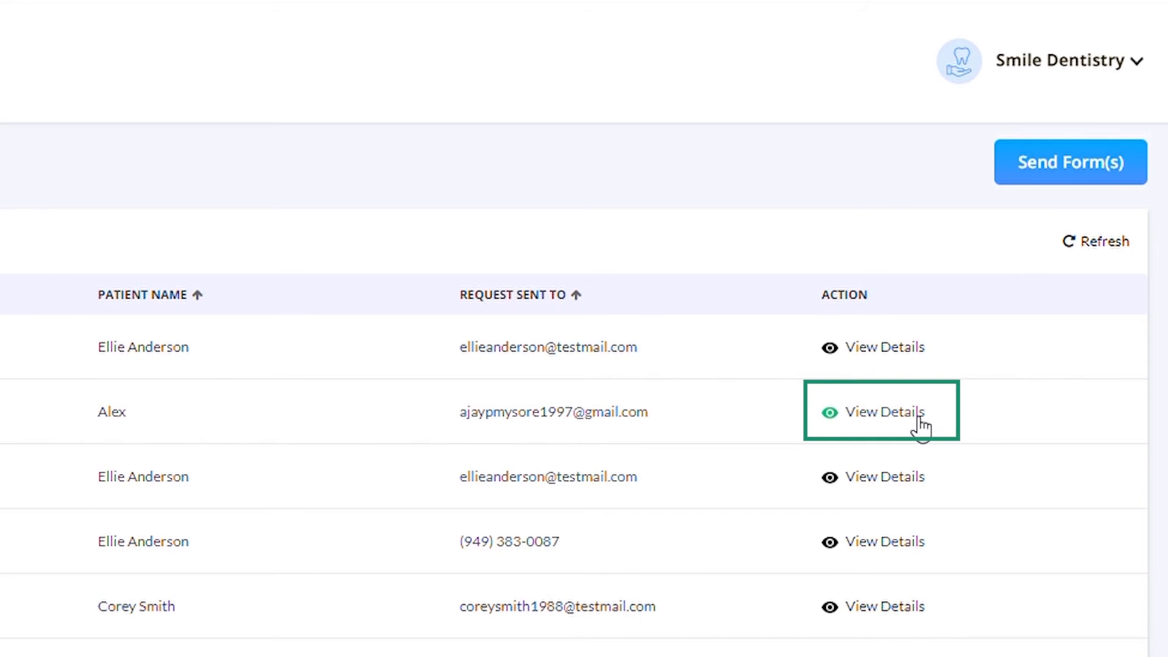
View the request's details showing the submitted New Patient response with its PDF.
click(882, 411)
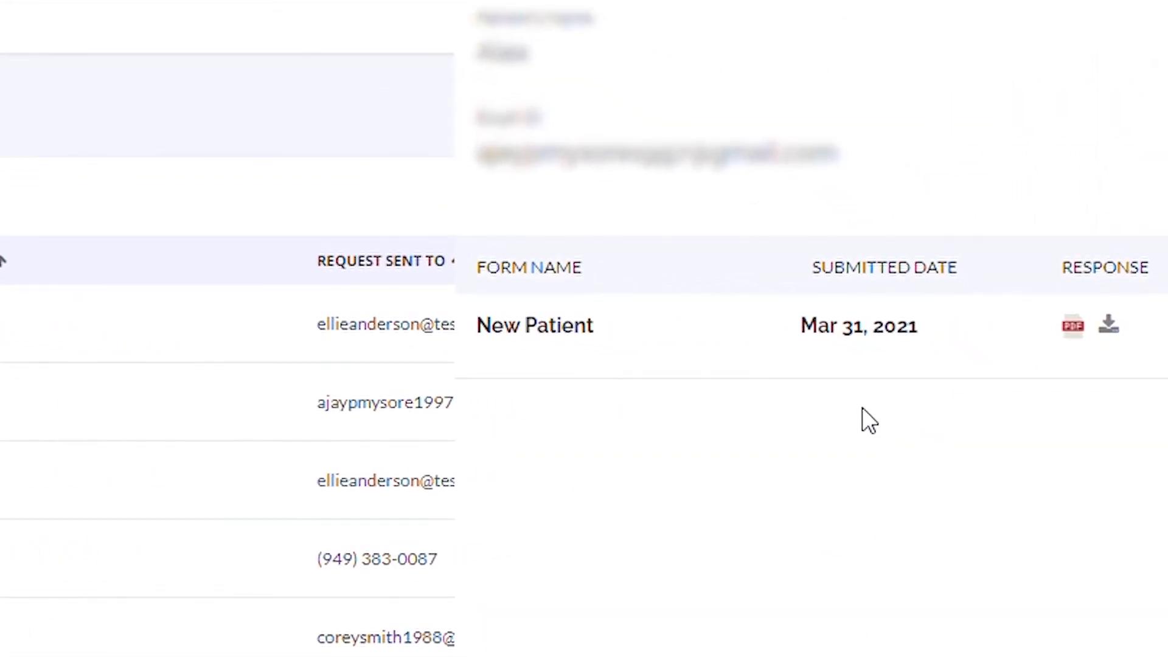
mouse_move(1109, 326)
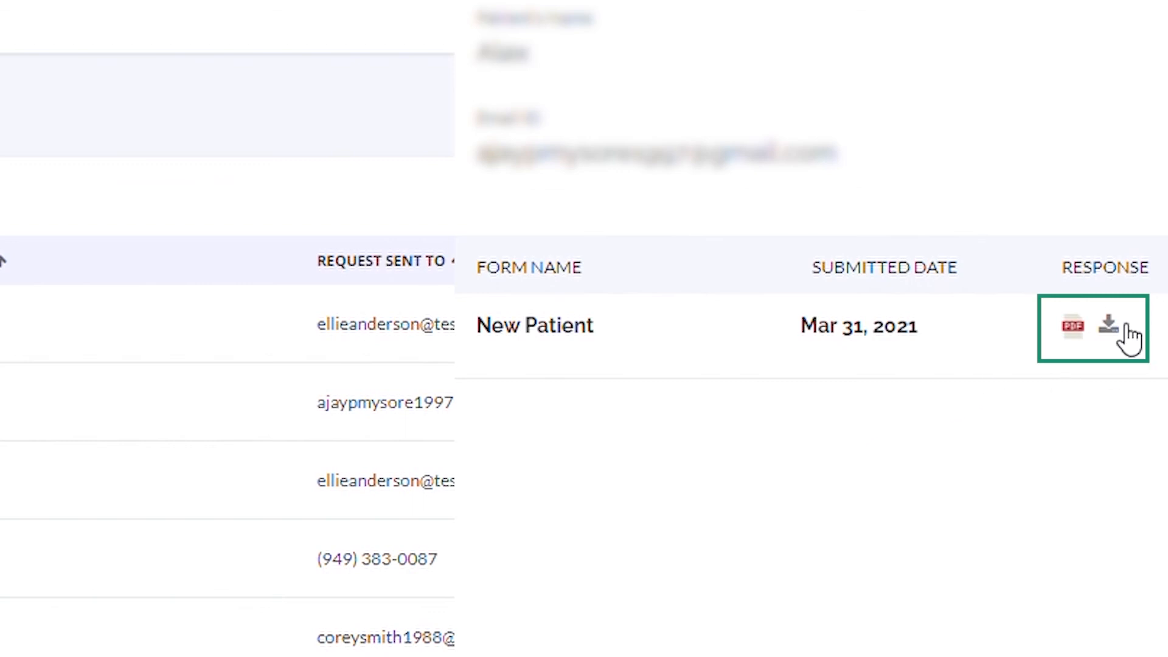